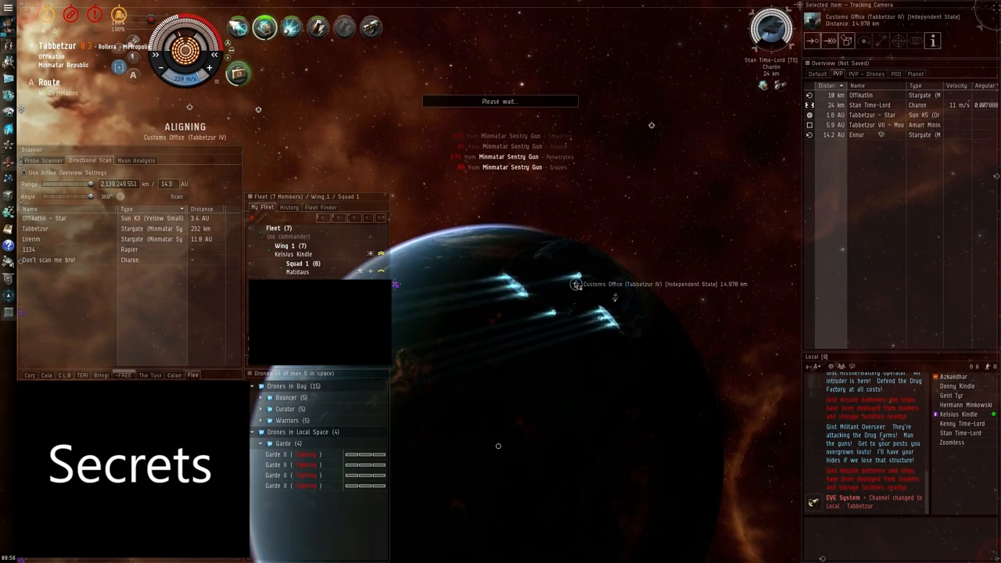
Warp to the Tabbetzur IV customs office with drones recalled to the bay
right_click(578, 283)
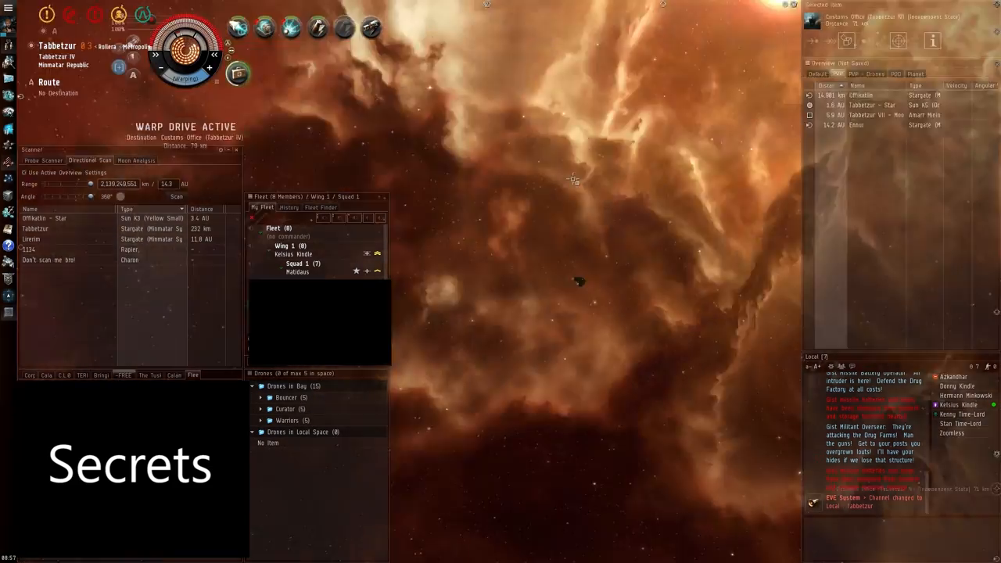
Lock the Charon freighter and attempt a warp scramble from 28 km
right_click(297, 264)
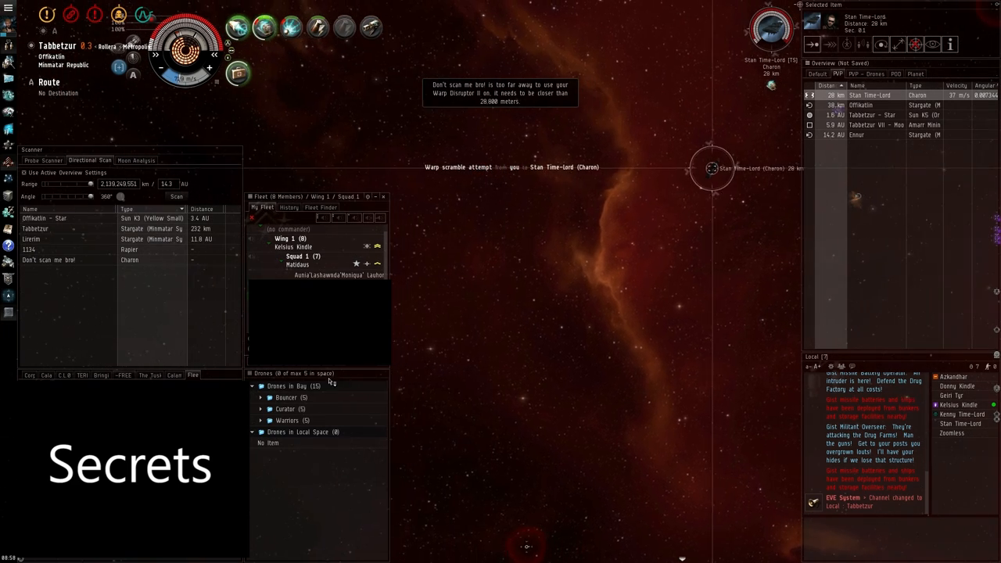
Approach the Charon freighter to about 6 km and view the Falcon kill report
right_click(188, 55)
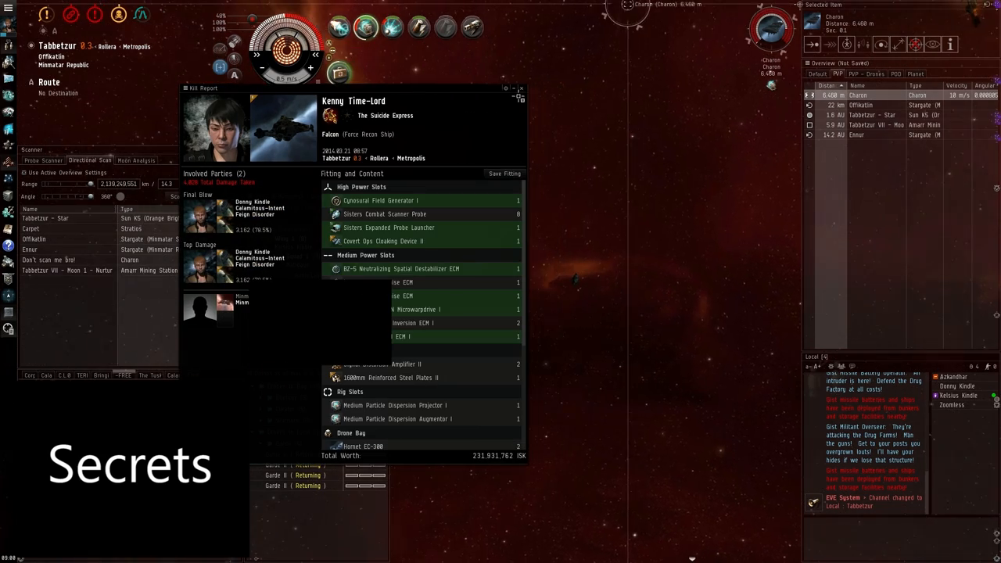
left_click(521, 87)
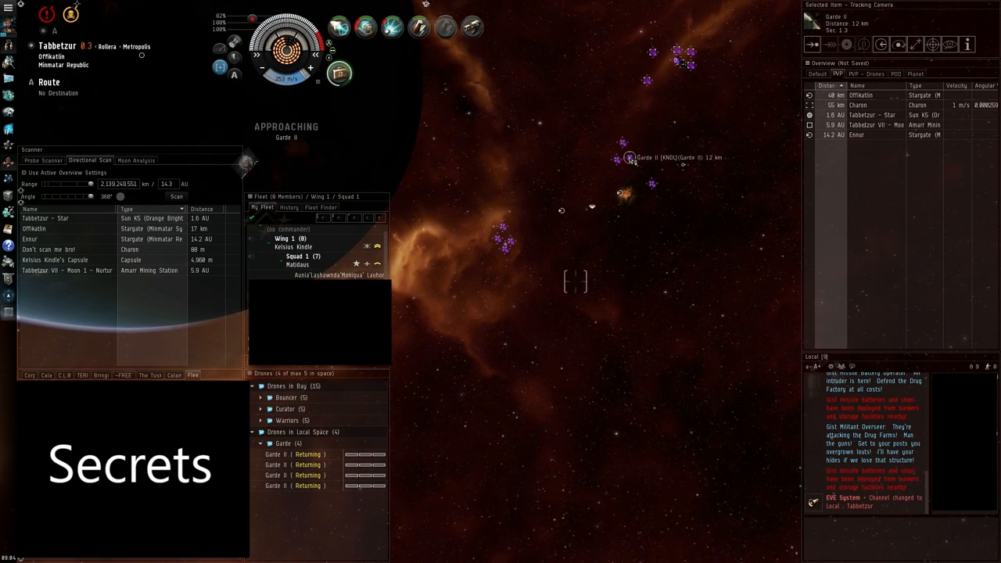
Recall the four Garde II drones to the drone bay and approach them
left_click(338, 28)
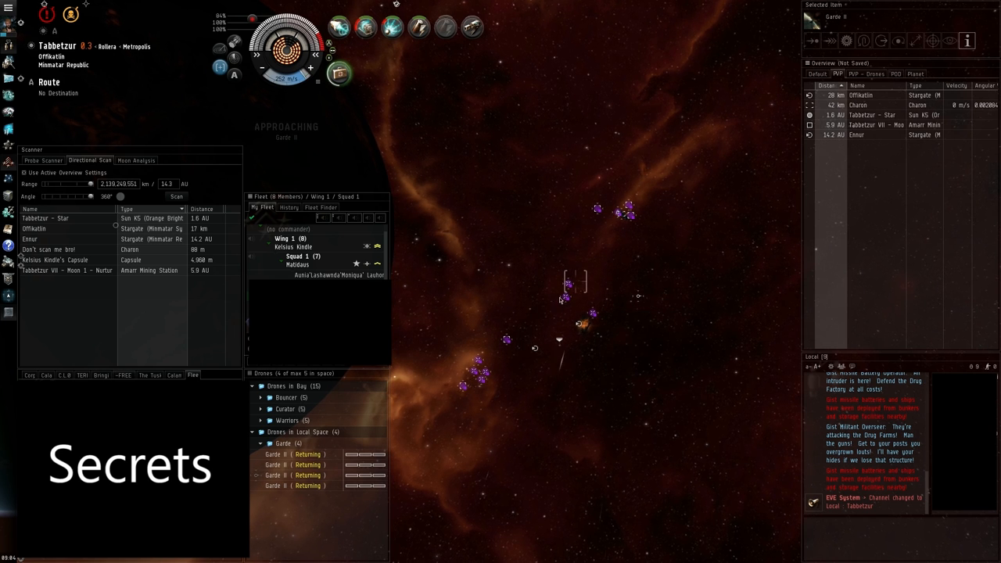
Scoop a returning Garde II drone to cargo and approach the drones 31 km away
right_click(576, 284)
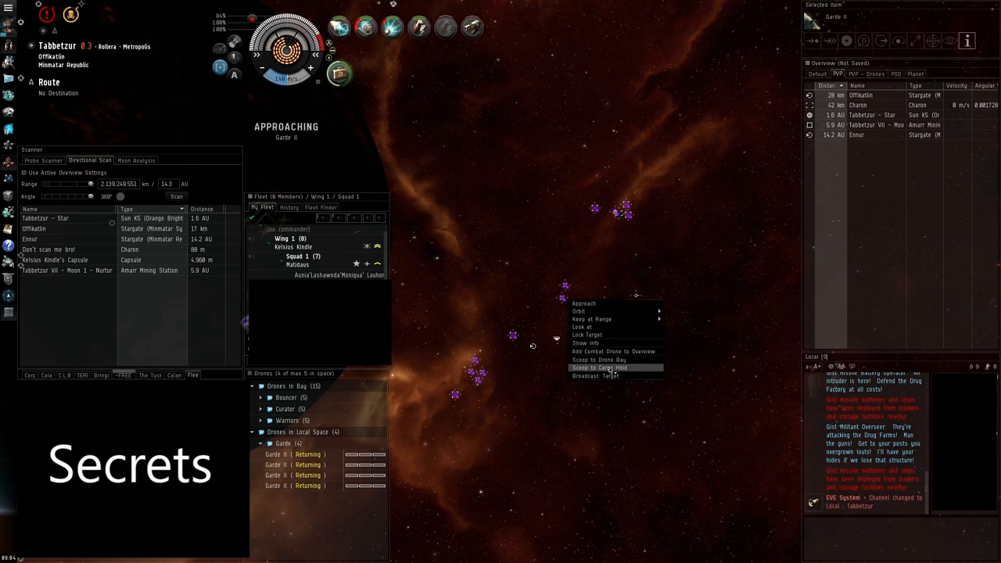
left_click(600, 367)
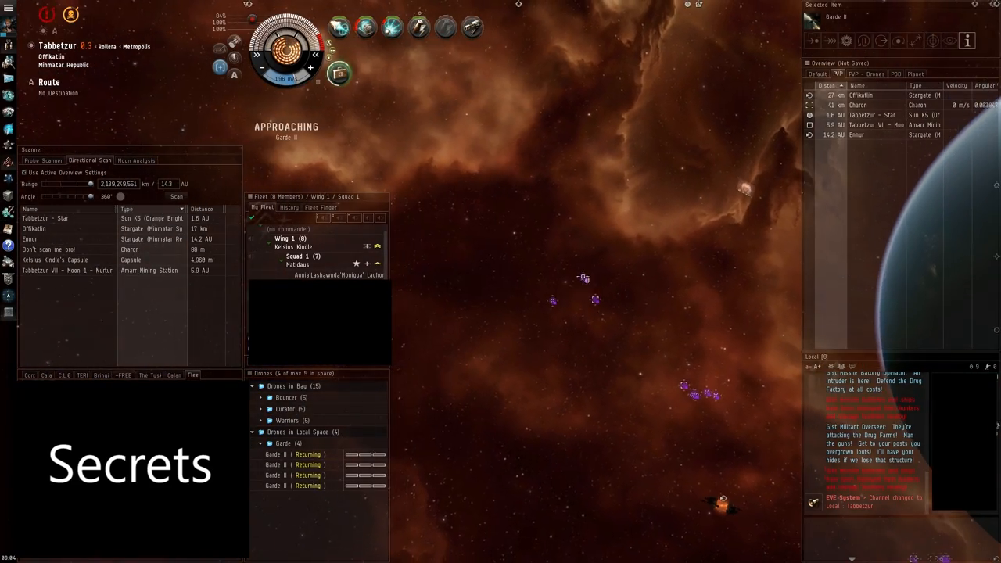
right_click(585, 276)
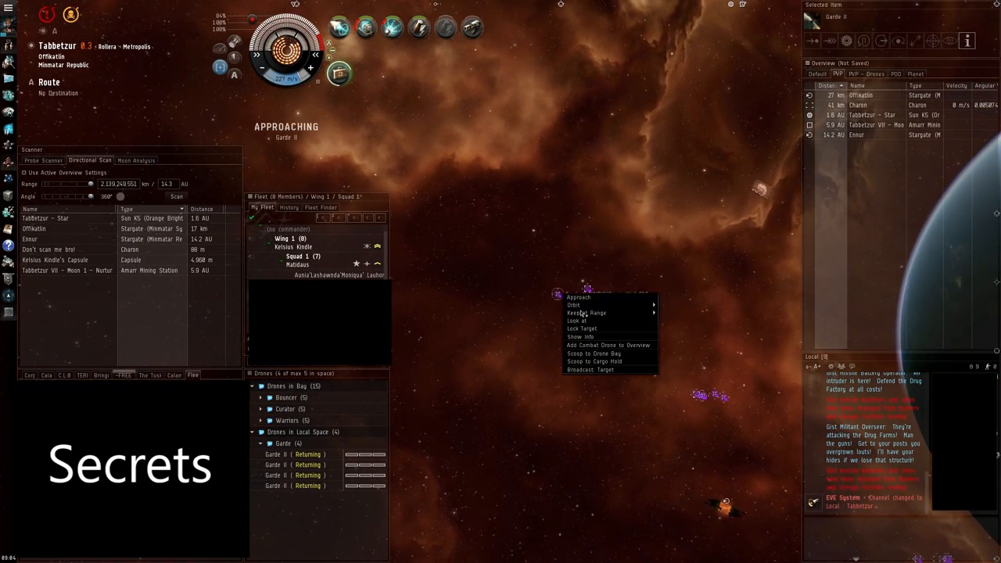
left_click(579, 297)
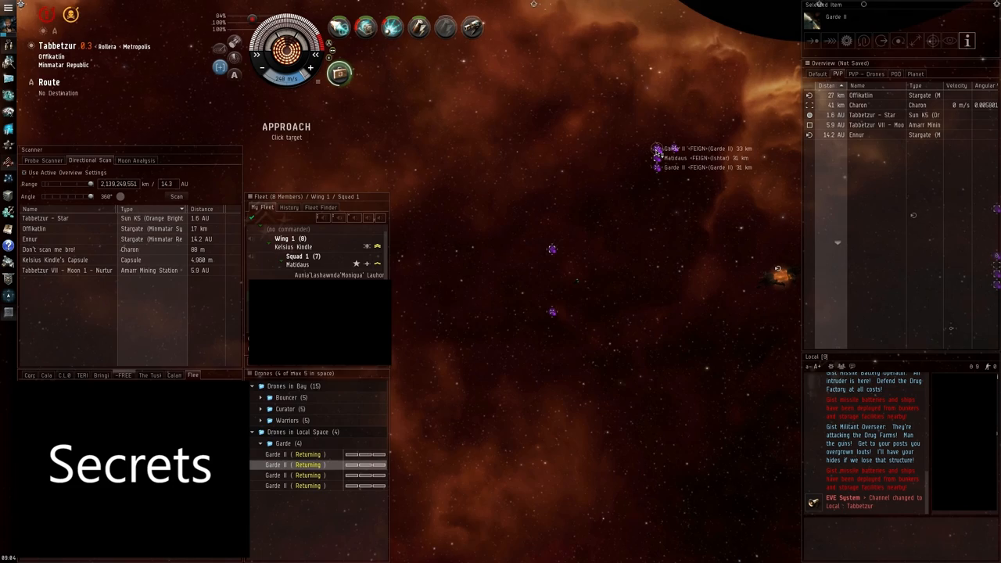